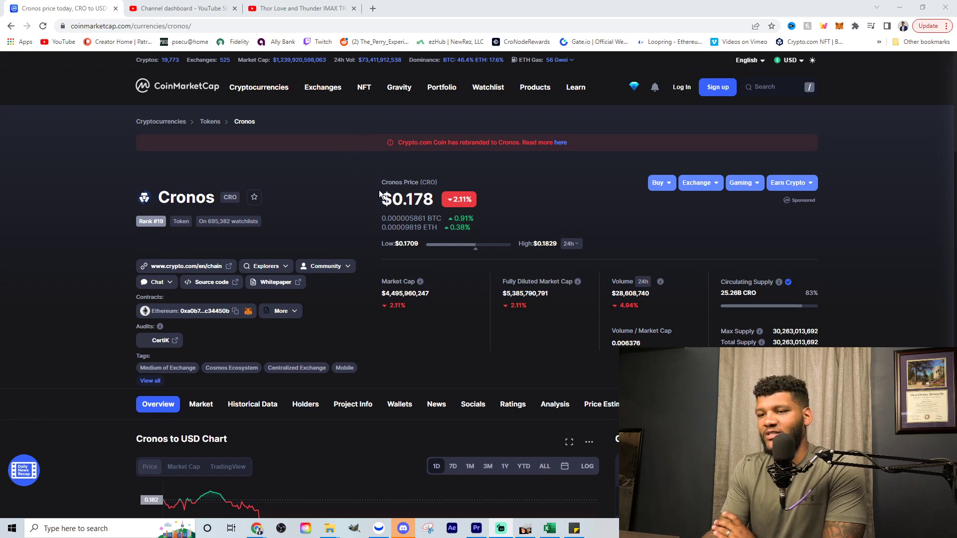
# - Follow the Ethereum contract link to Etherscan and view the Cronos Coin holders list (255,177 holders)
pyautogui.click(193, 311)
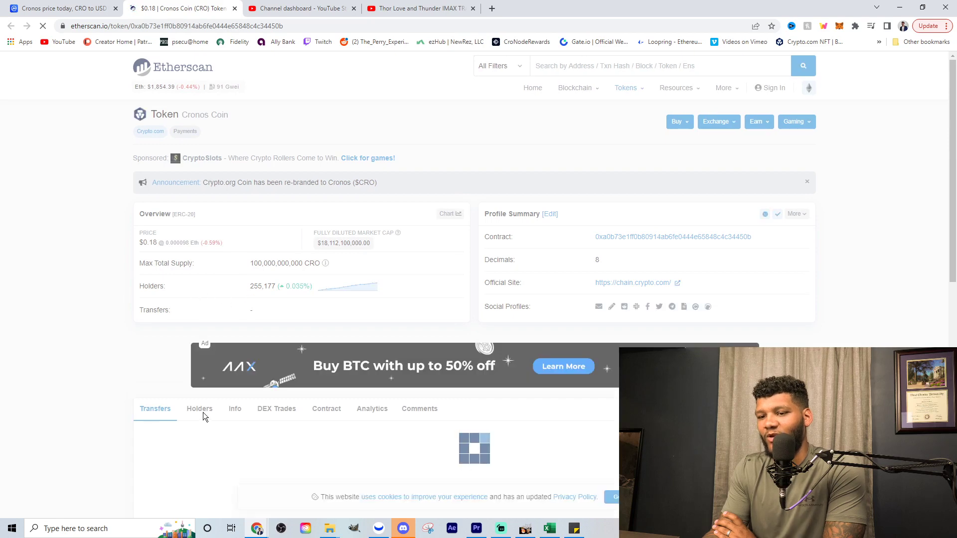
pyautogui.click(199, 409)
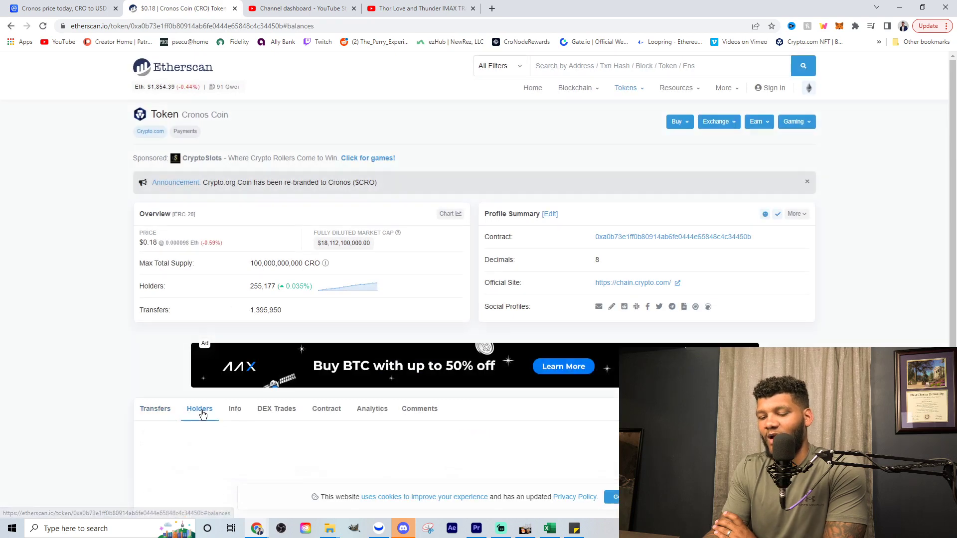
pyautogui.scroll(-3)
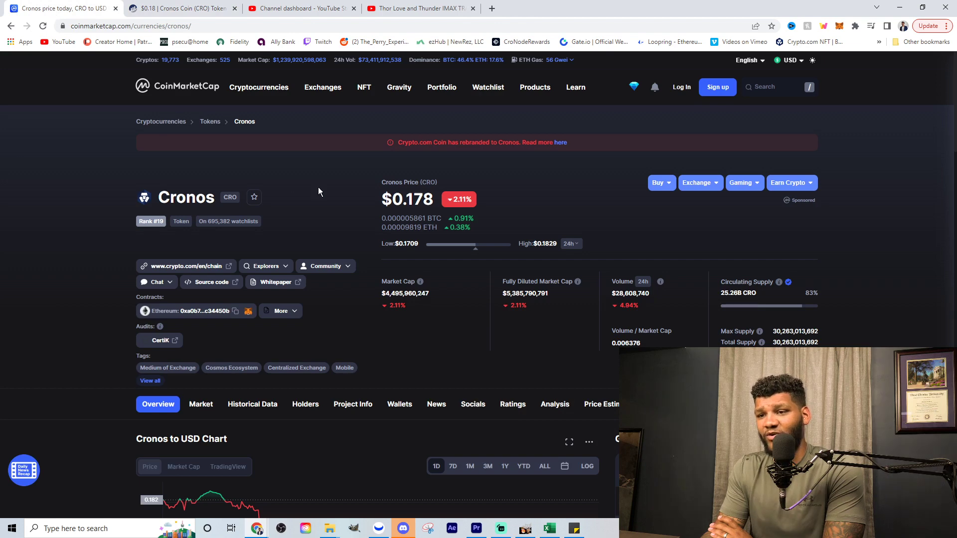
pyautogui.moveTo(323, 195)
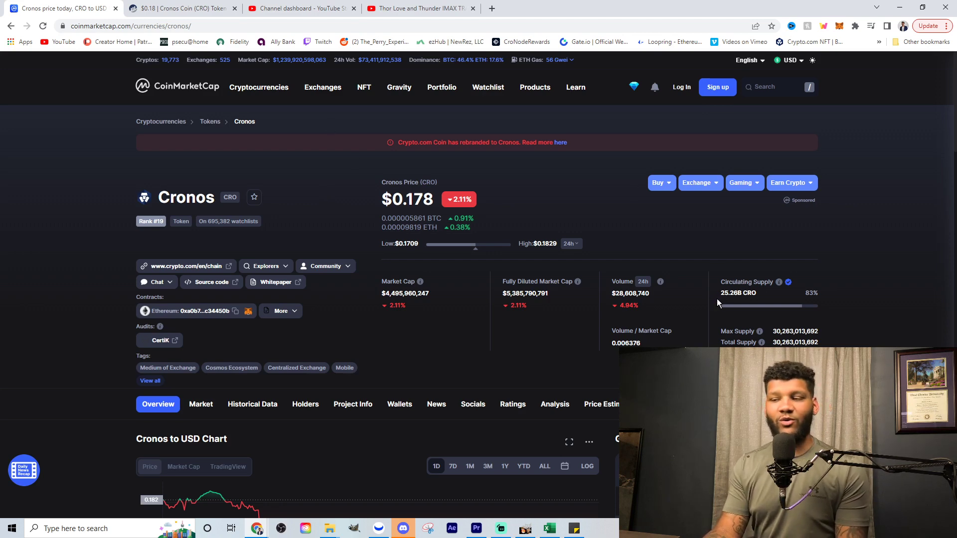
pyautogui.moveTo(726, 303)
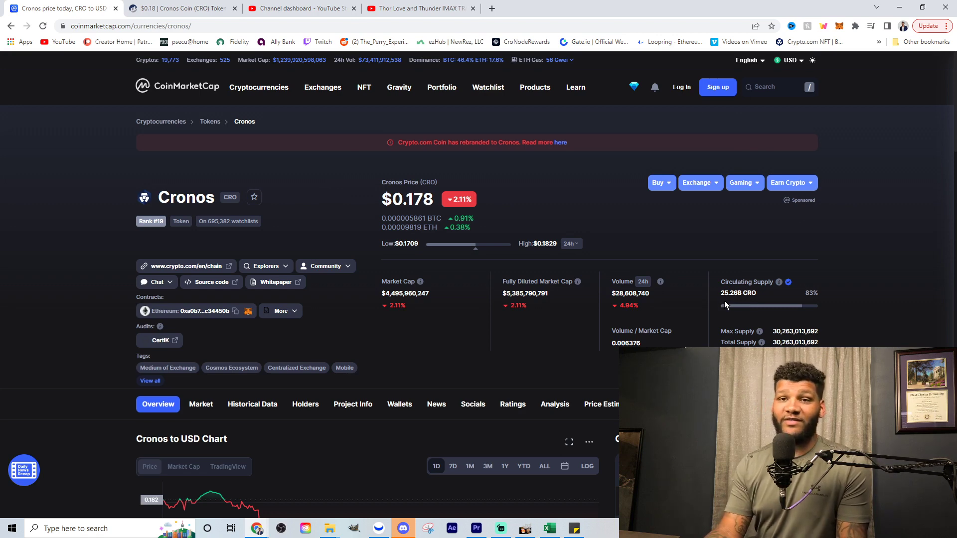
pyautogui.moveTo(718, 329)
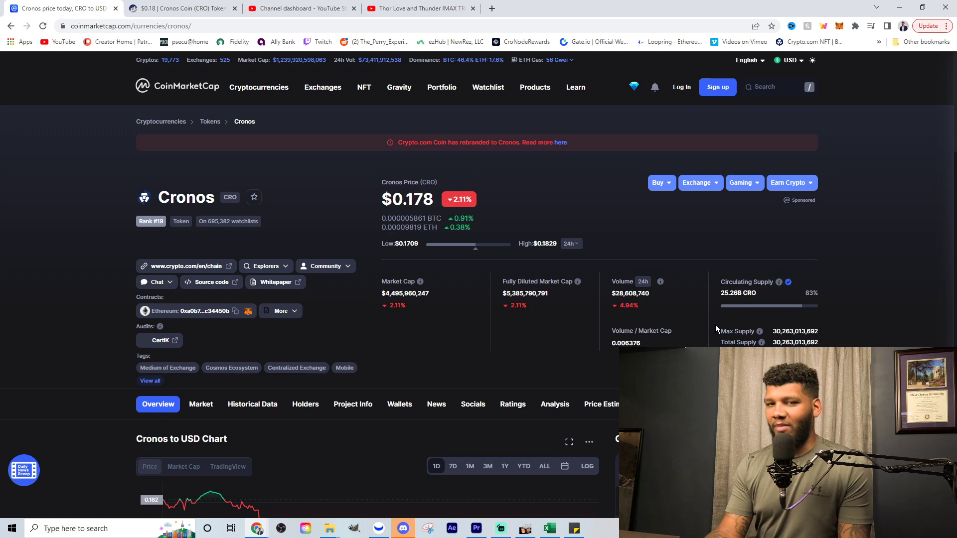